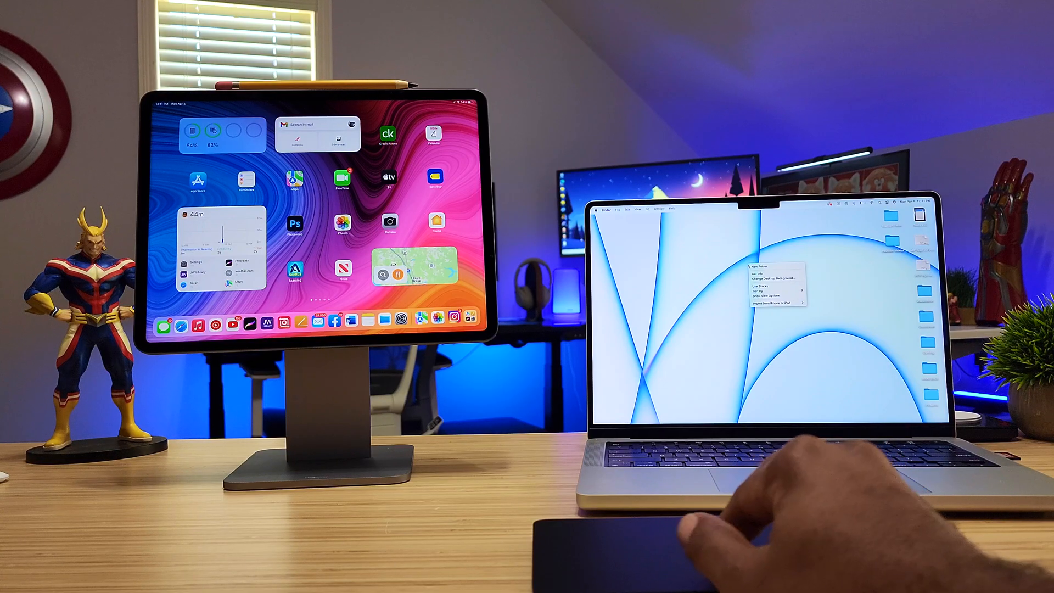
pyautogui.moveTo(770, 277)
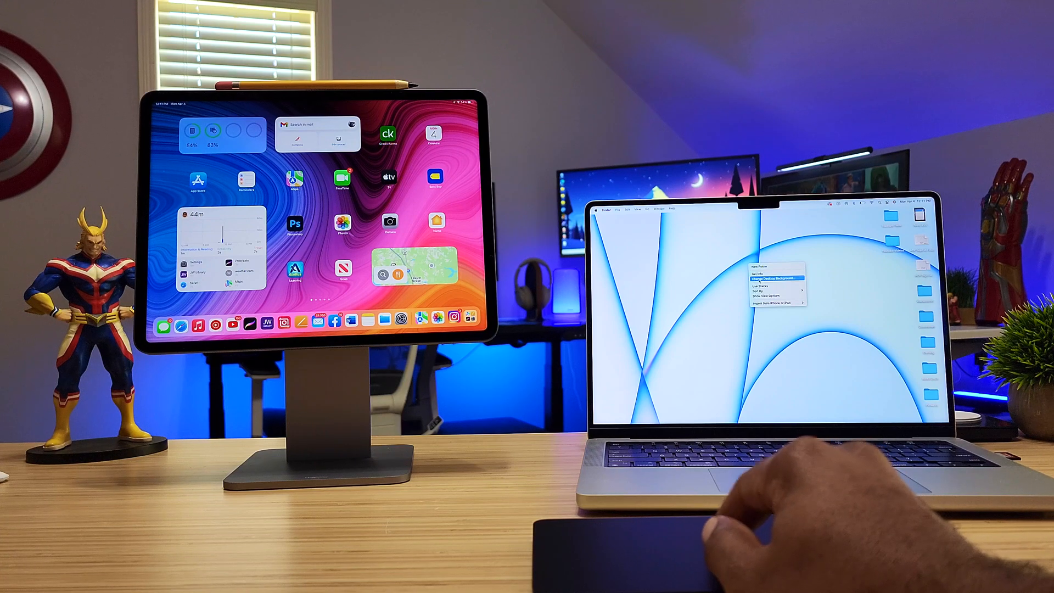
# Switch the desktop wallpaper to its dark appearance from the wallpaper settings
pyautogui.click(770, 277)
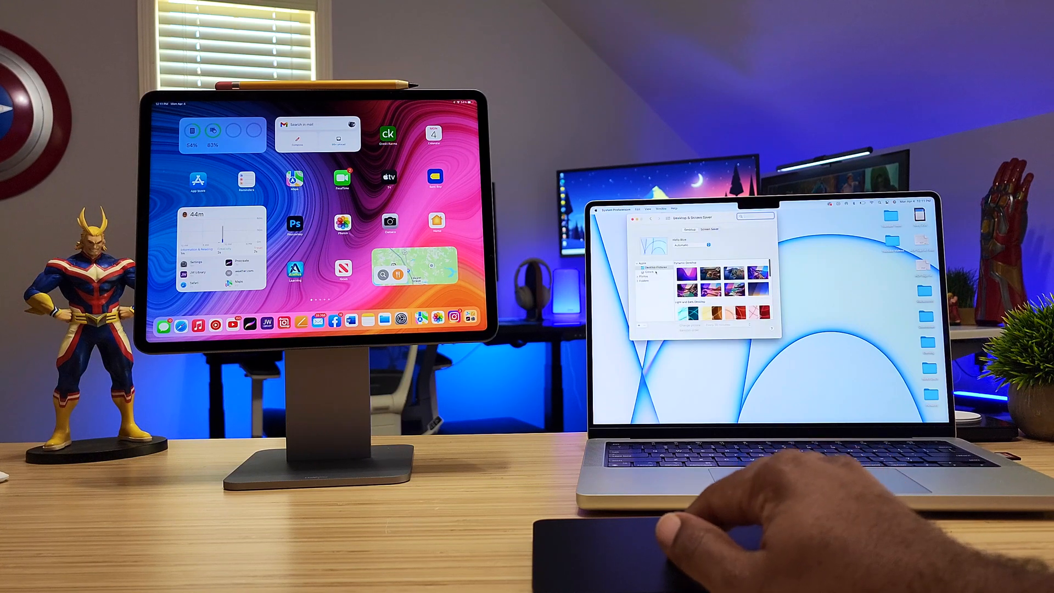
pyautogui.click(685, 244)
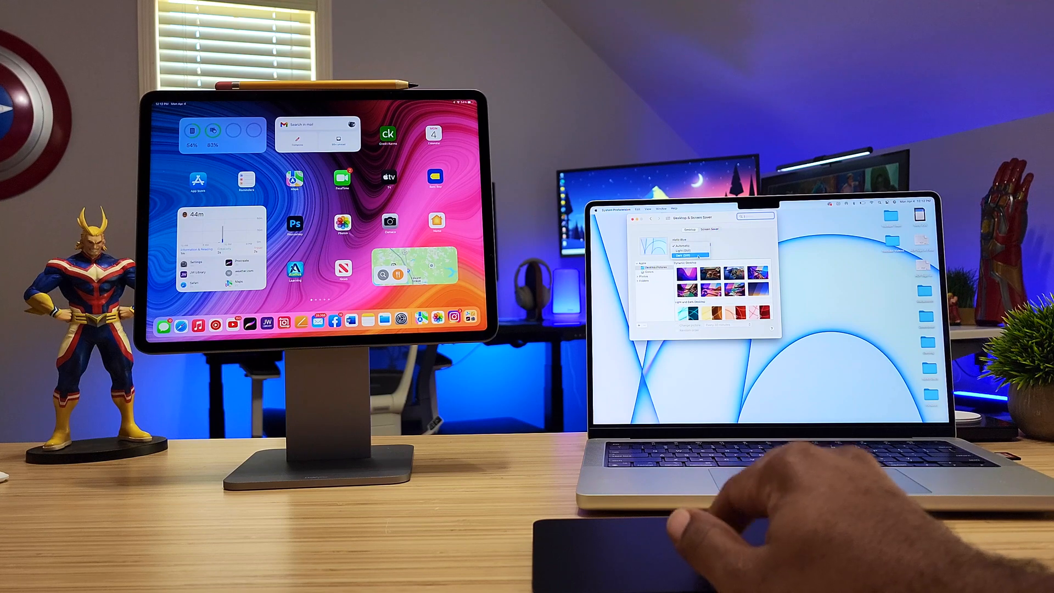
pyautogui.click(684, 254)
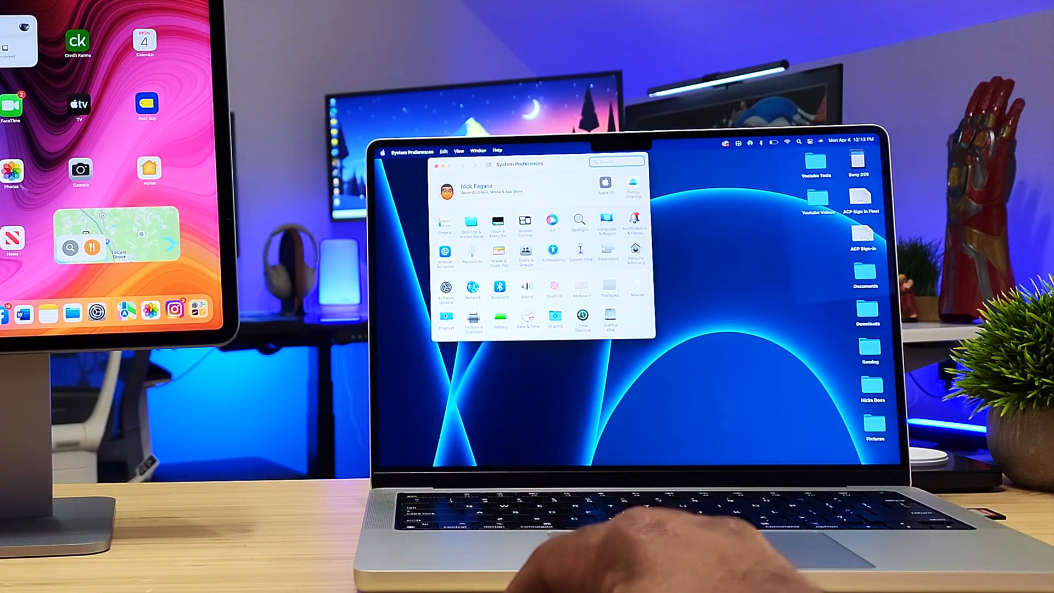
# Show the Mac and iPad display arrangement and bring up the Universal Control options
pyautogui.click(445, 316)
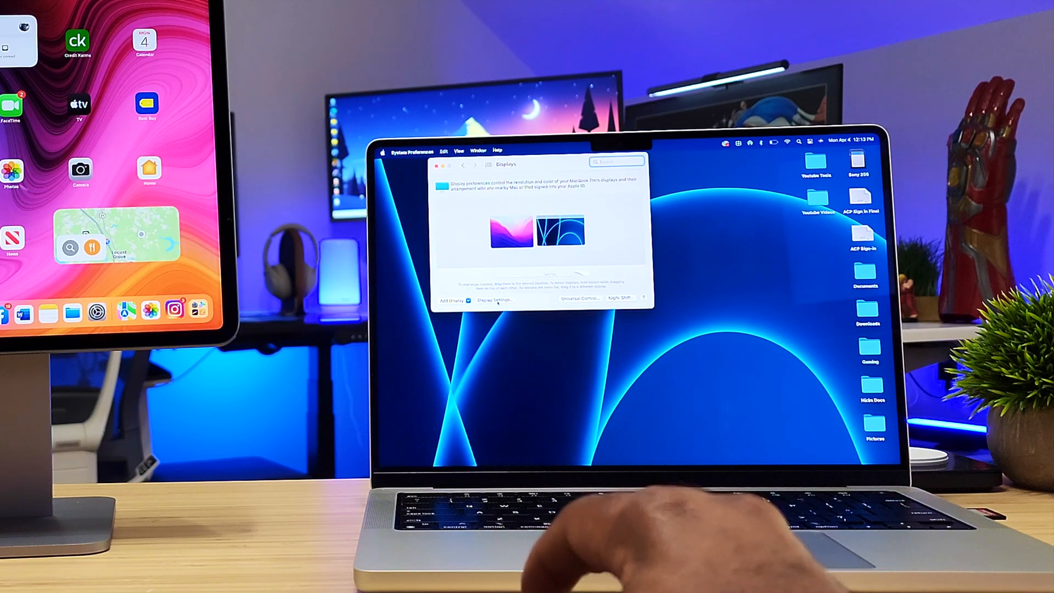
pyautogui.click(494, 300)
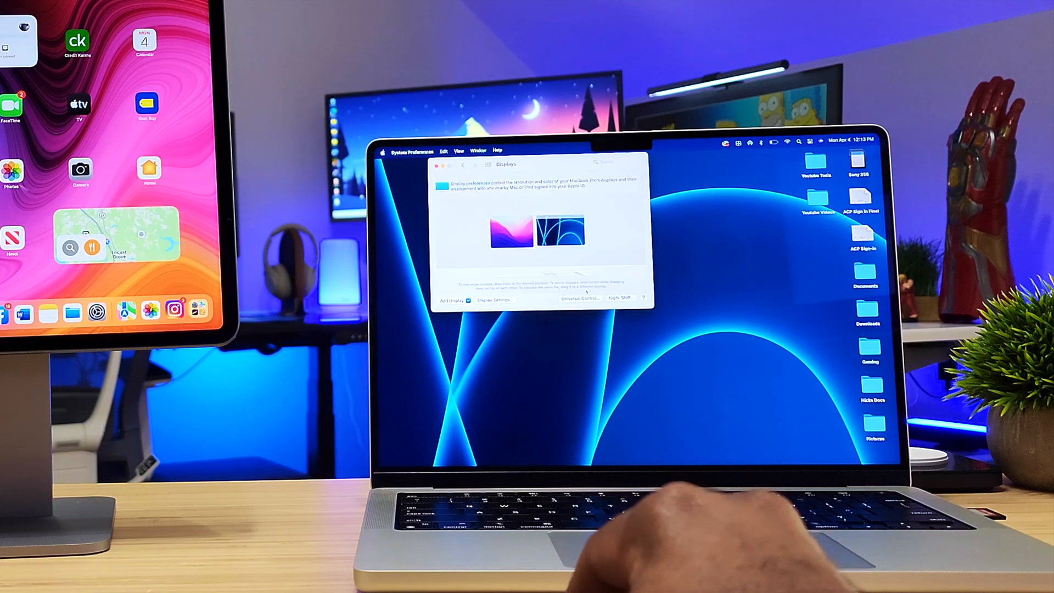
pyautogui.click(579, 297)
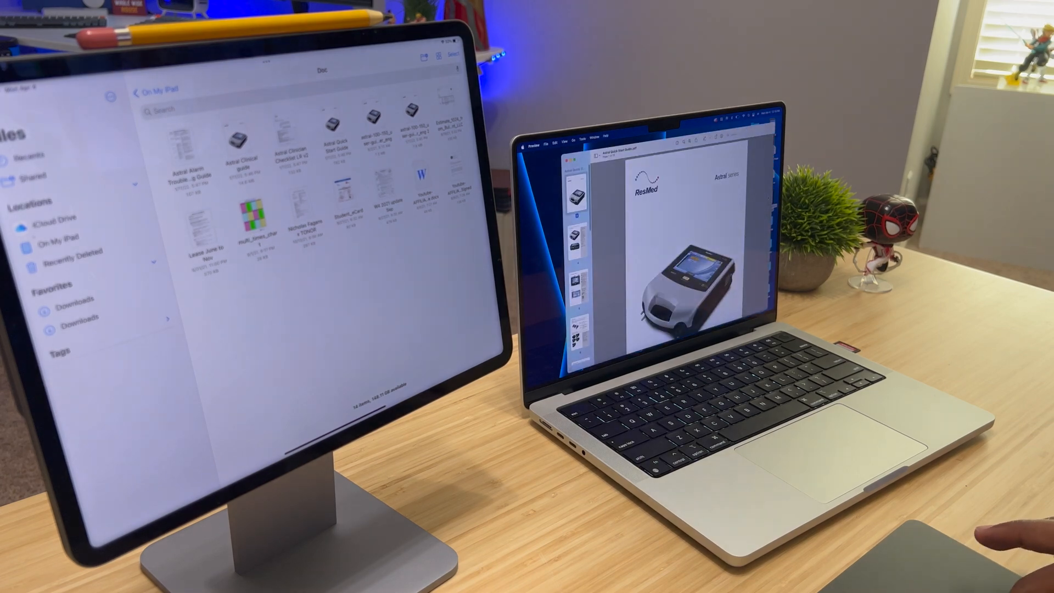
# Scroll through the Astral guide PDF before leaving it
pyautogui.scroll(-3)
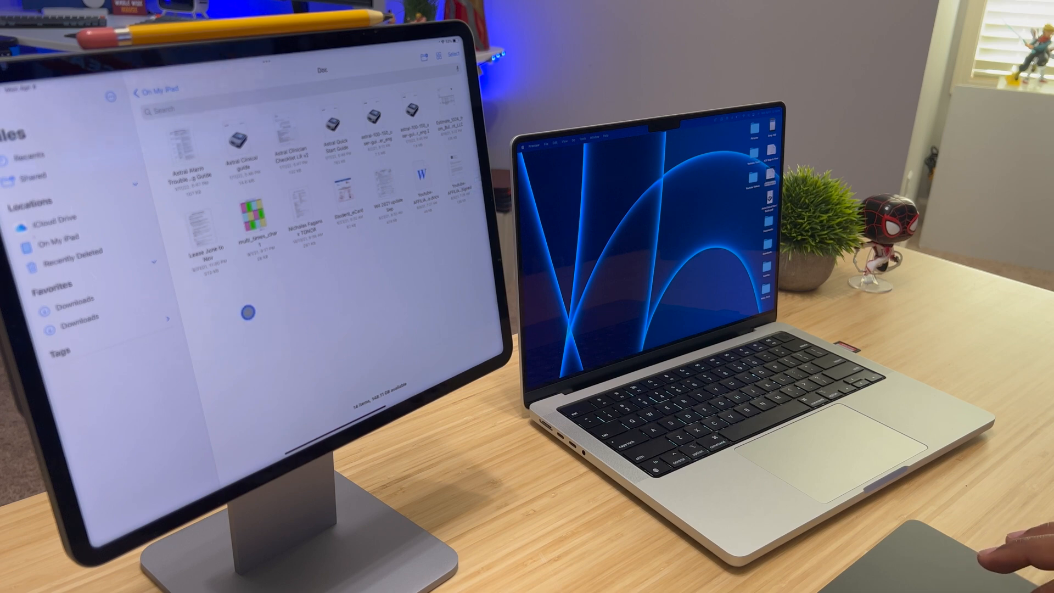
# Navigate from the Doc folder up to the On My iPad folder listing
pyautogui.click(153, 89)
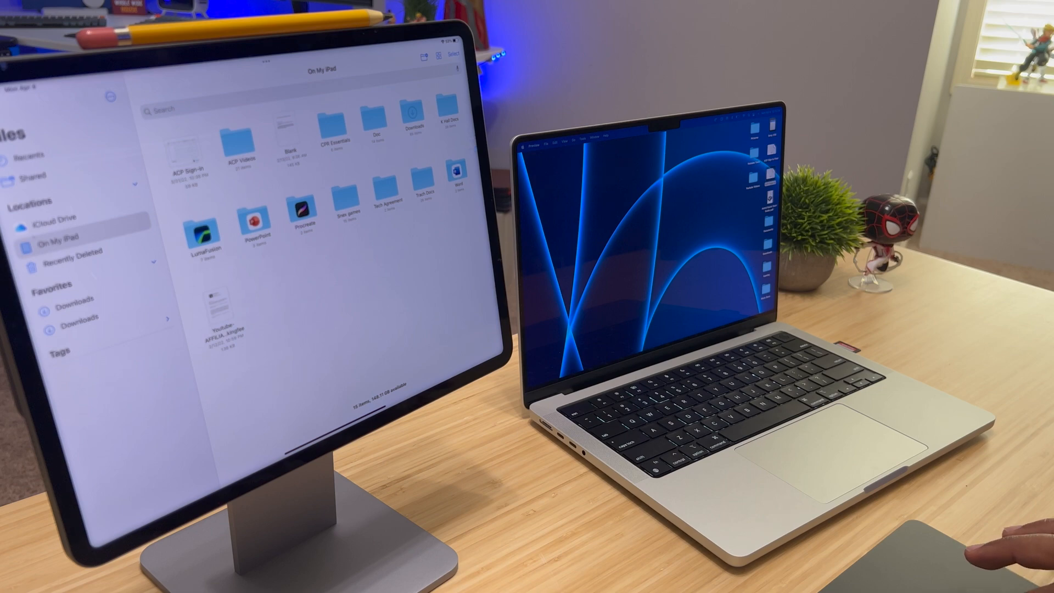
pyautogui.click(353, 238)
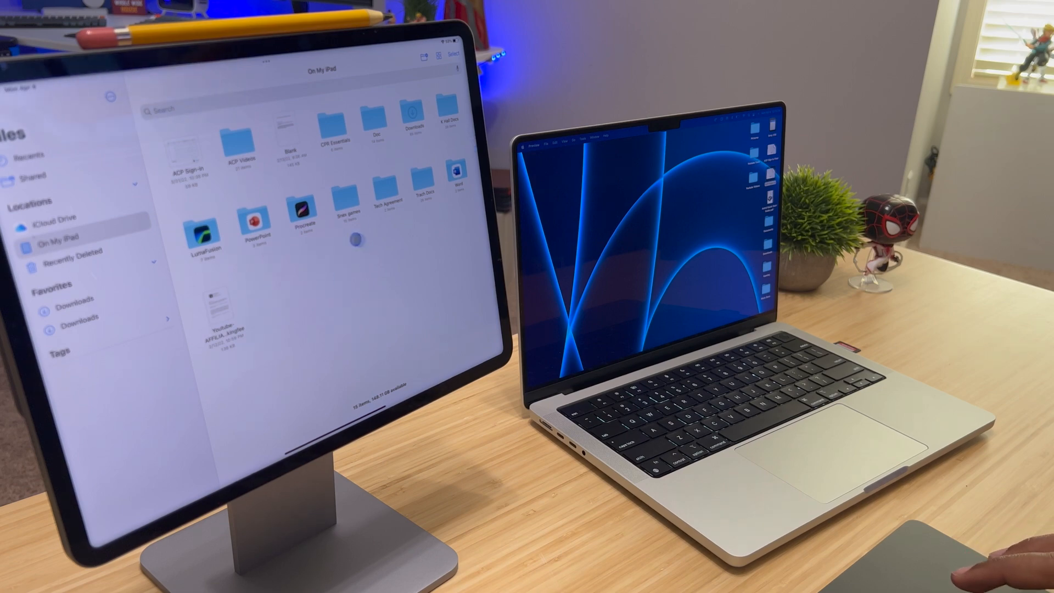